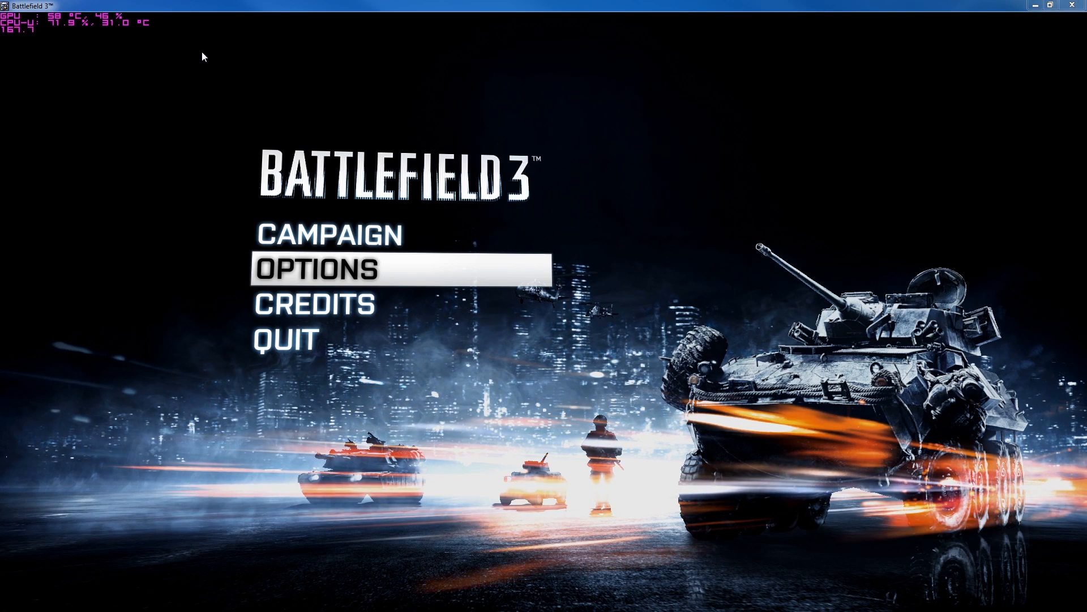
{"action": "mouse_move", "coordinate": [109, 104]}
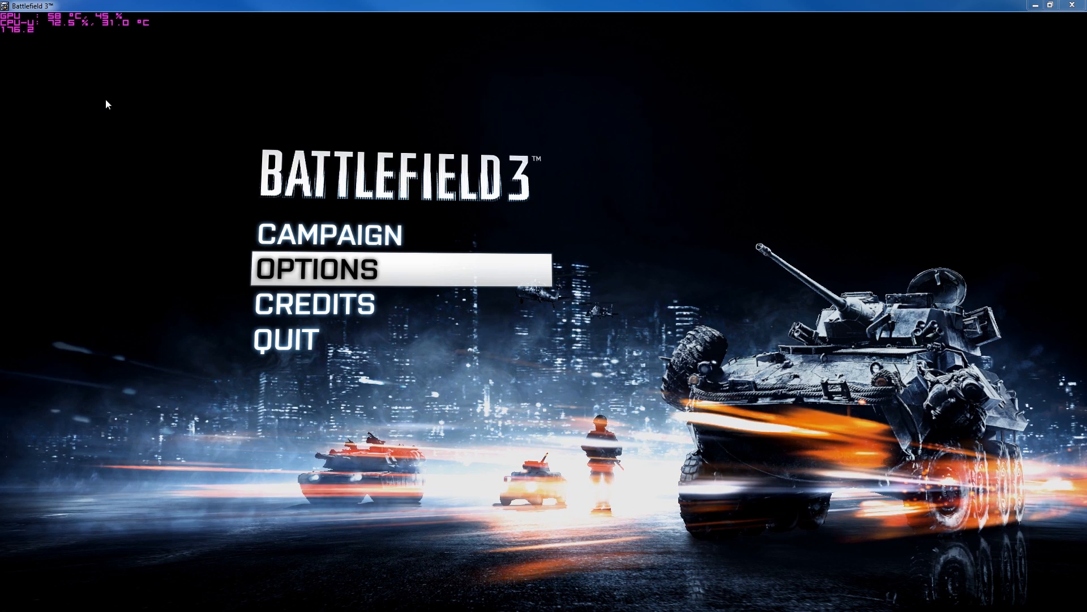
{"action": "mouse_move", "coordinate": [115, 120]}
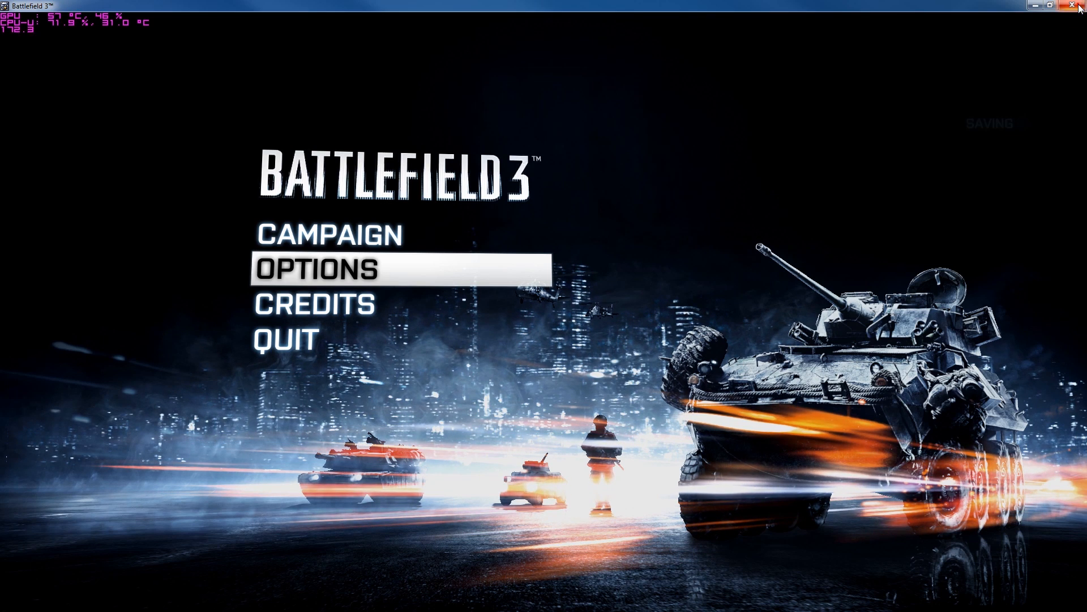
Close Battlefield 3 and return to the Windows 7 desktop.
{"action": "left_click", "coordinate": [1071, 5]}
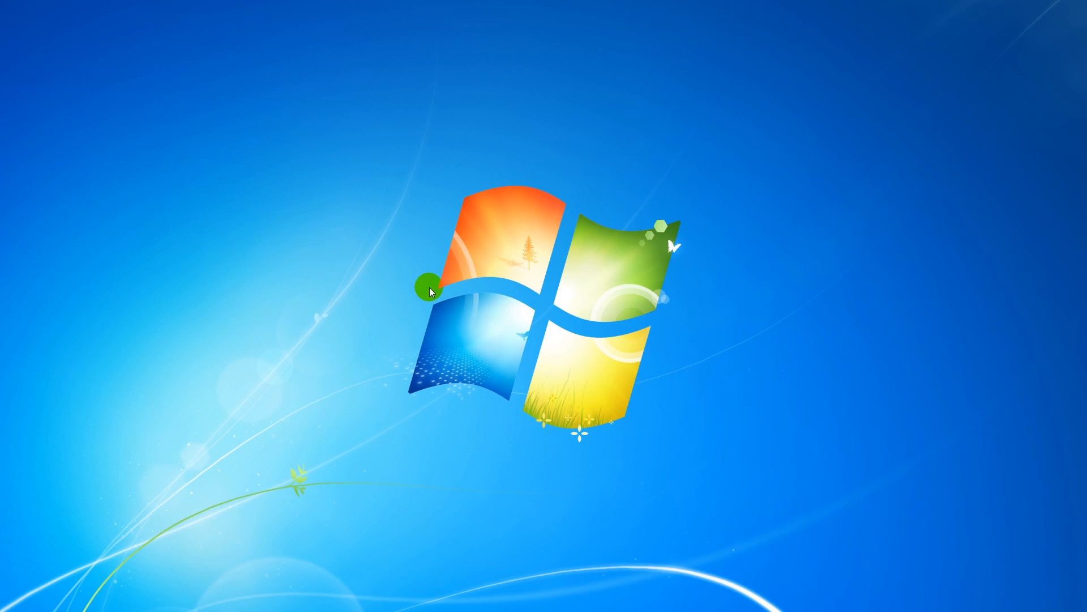
{"action": "mouse_move", "coordinate": [329, 477]}
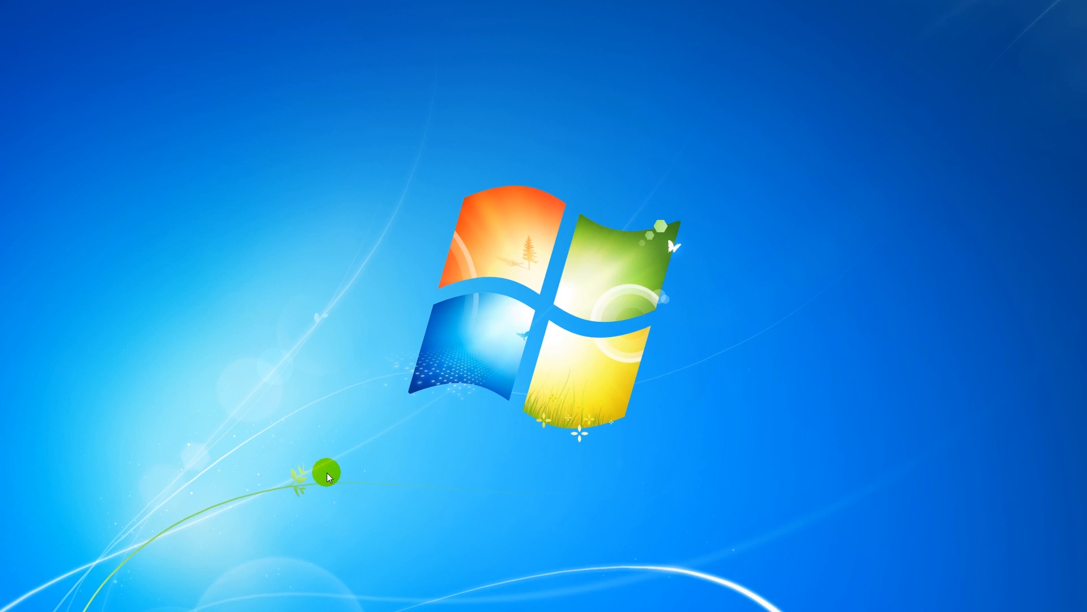
{"action": "mouse_move", "coordinate": [303, 442]}
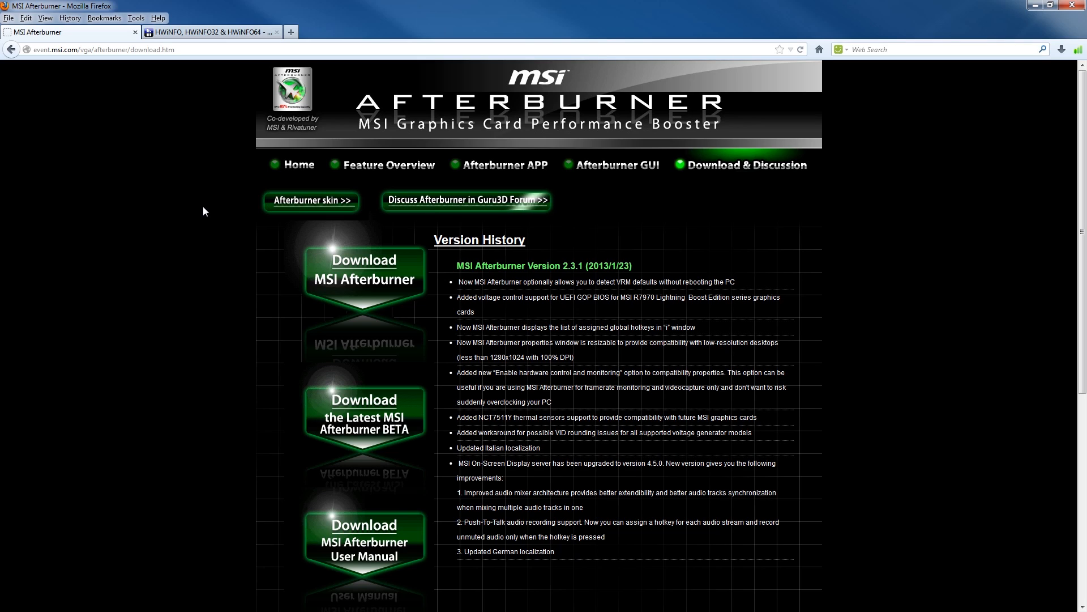
{"action": "mouse_move", "coordinate": [386, 292]}
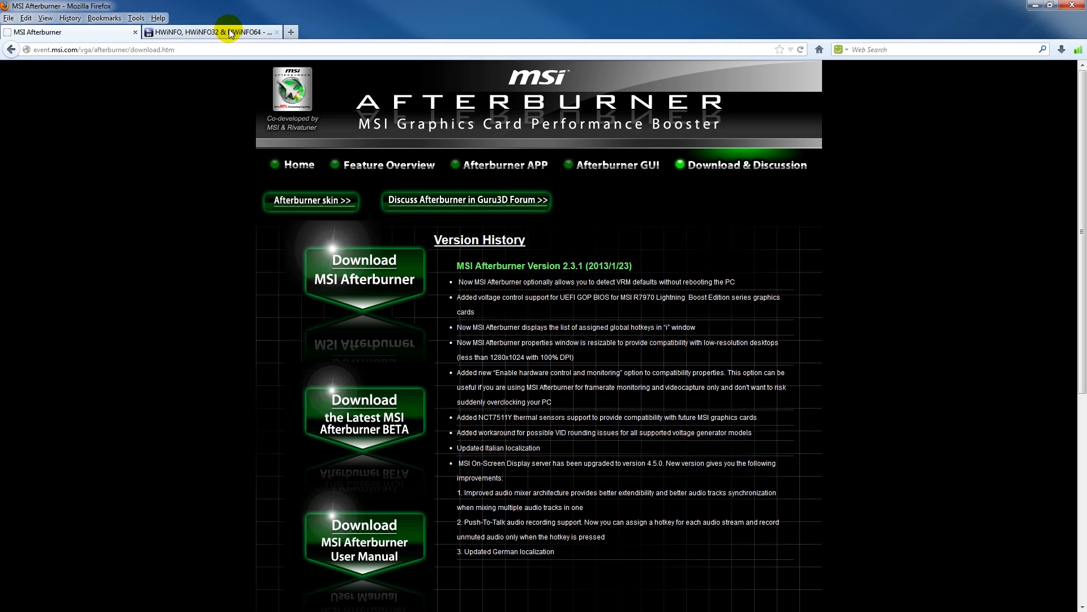
Switch to the HWiNFO home page and show its HWiNFO32/HWiNFO64 download choices.
{"action": "left_click", "coordinate": [231, 32]}
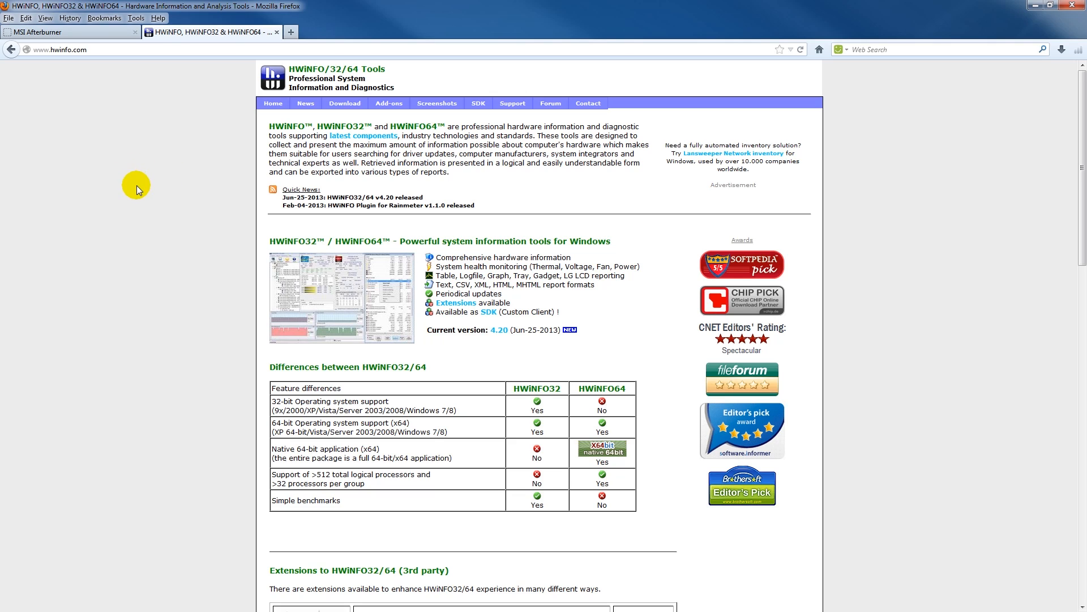
{"action": "mouse_move", "coordinate": [371, 381]}
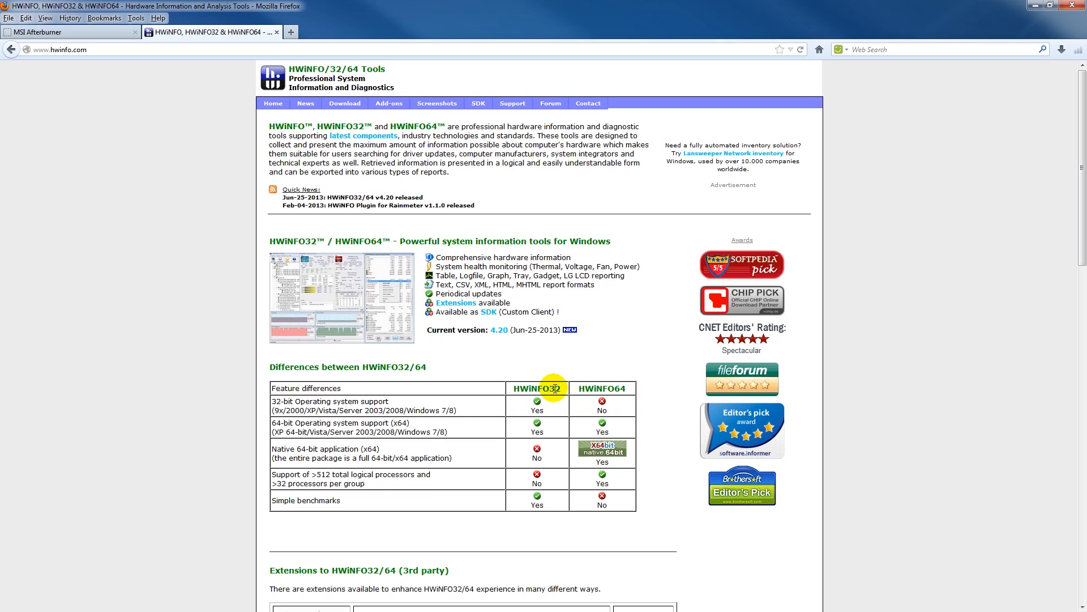
{"action": "mouse_move", "coordinate": [606, 388]}
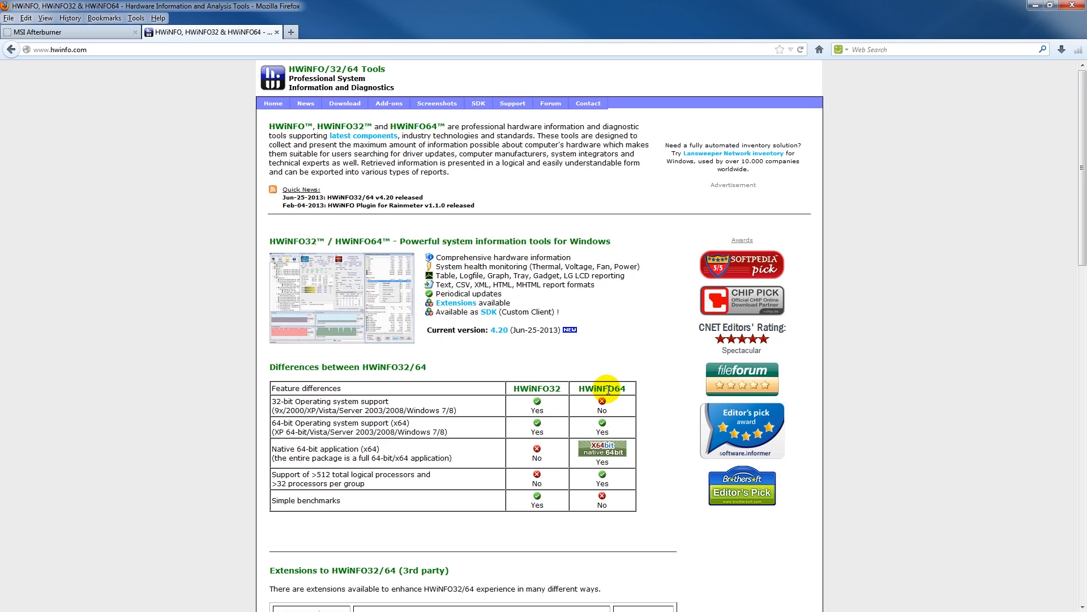
{"action": "scroll", "scroll_direction": "down", "scroll_amount": 3}
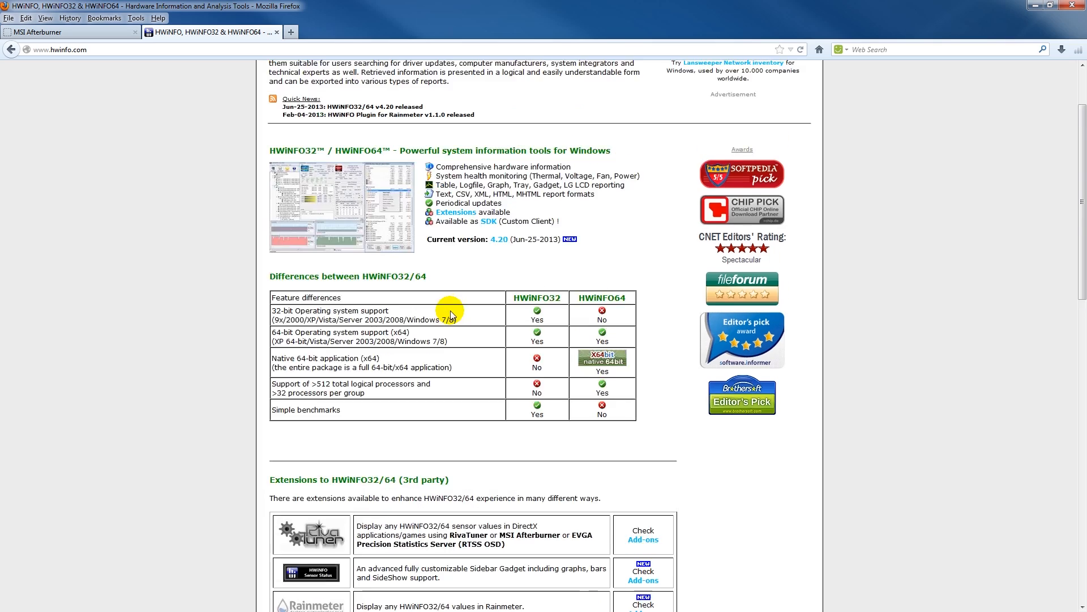
{"action": "scroll", "scroll_direction": "up", "scroll_amount": 3}
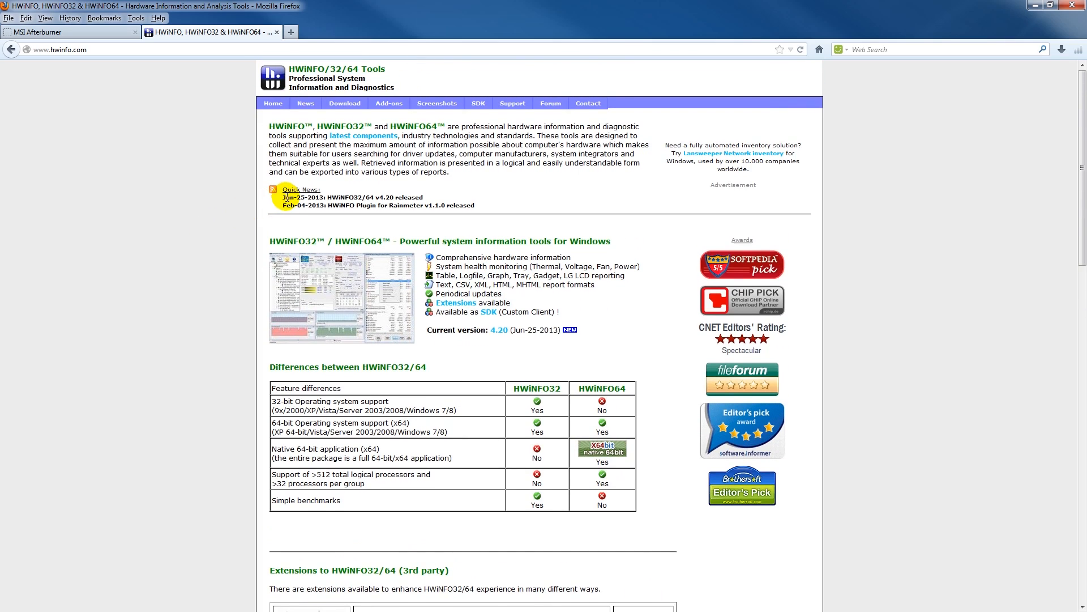
{"action": "left_click", "coordinate": [344, 103]}
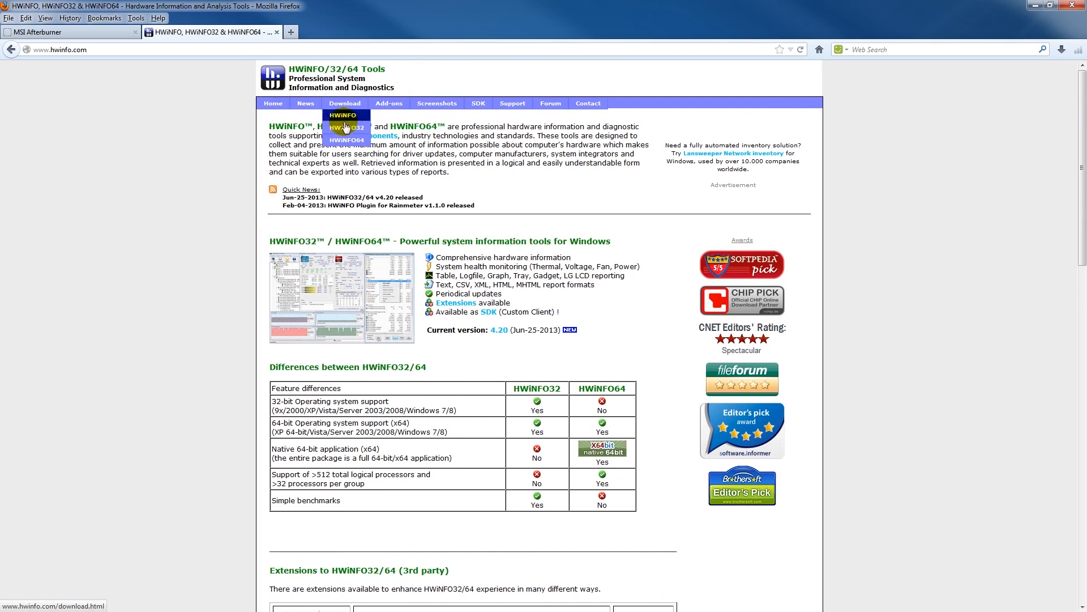
Go to the HWiNFO64 download page and its package/mirror table.
{"action": "left_click", "coordinate": [346, 140]}
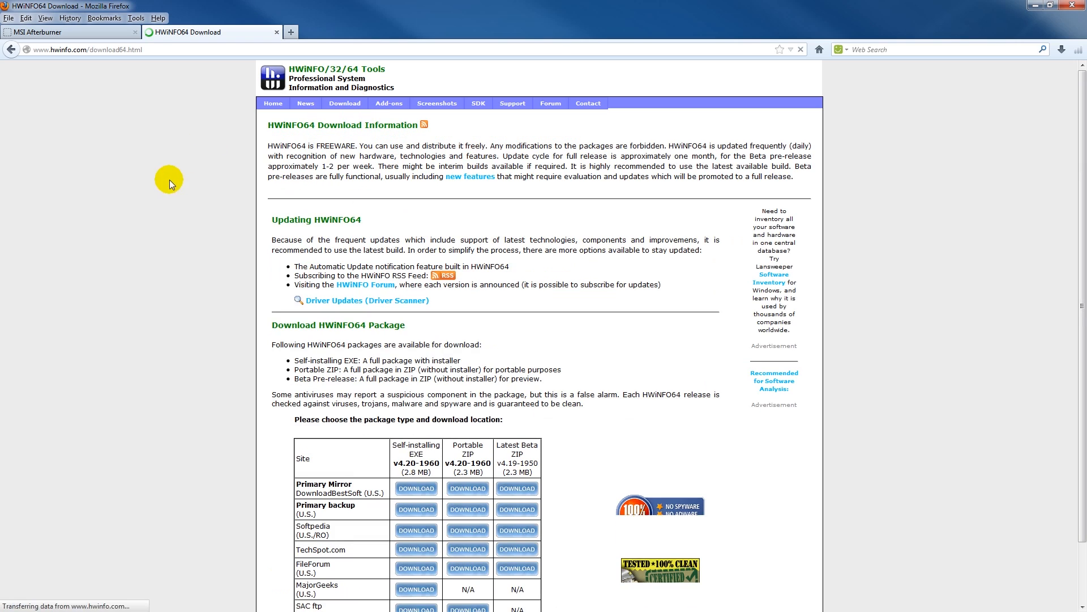
{"action": "scroll", "scroll_direction": "down", "scroll_amount": 3}
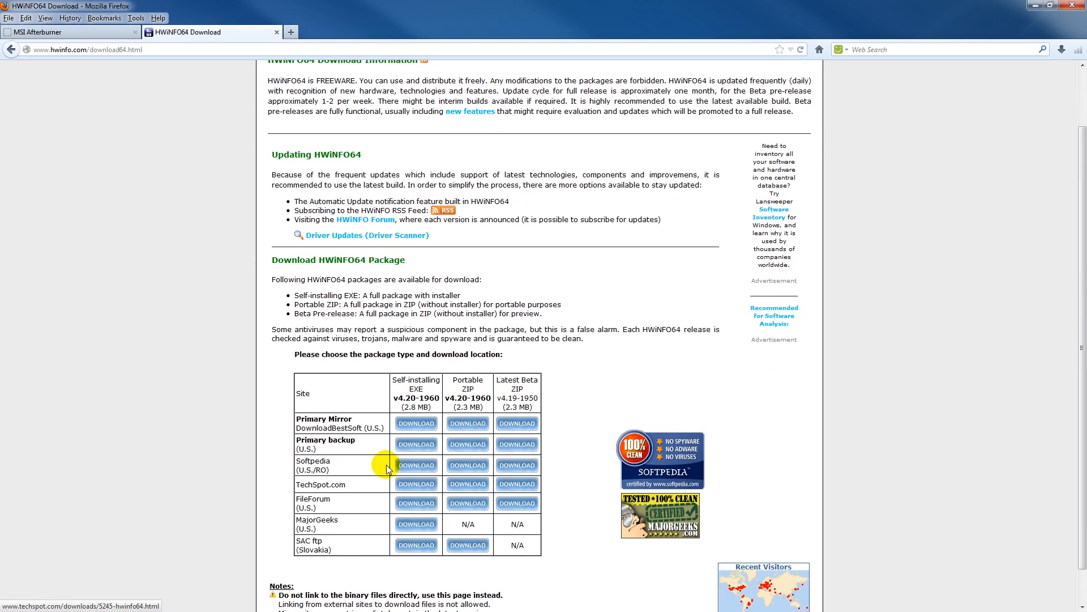
{"action": "mouse_move", "coordinate": [367, 487]}
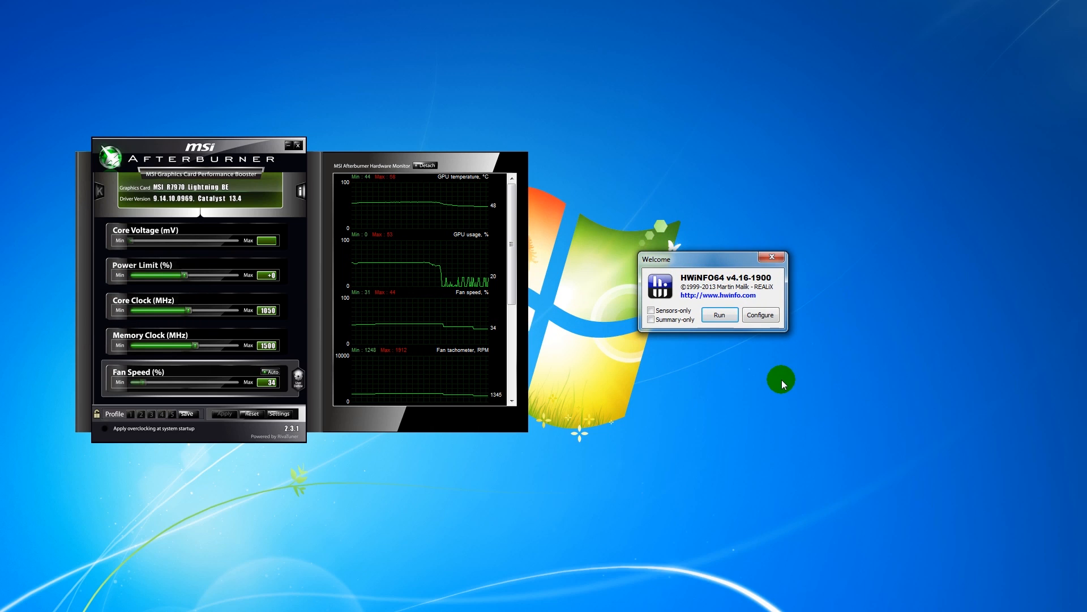
{"action": "mouse_move", "coordinate": [574, 387]}
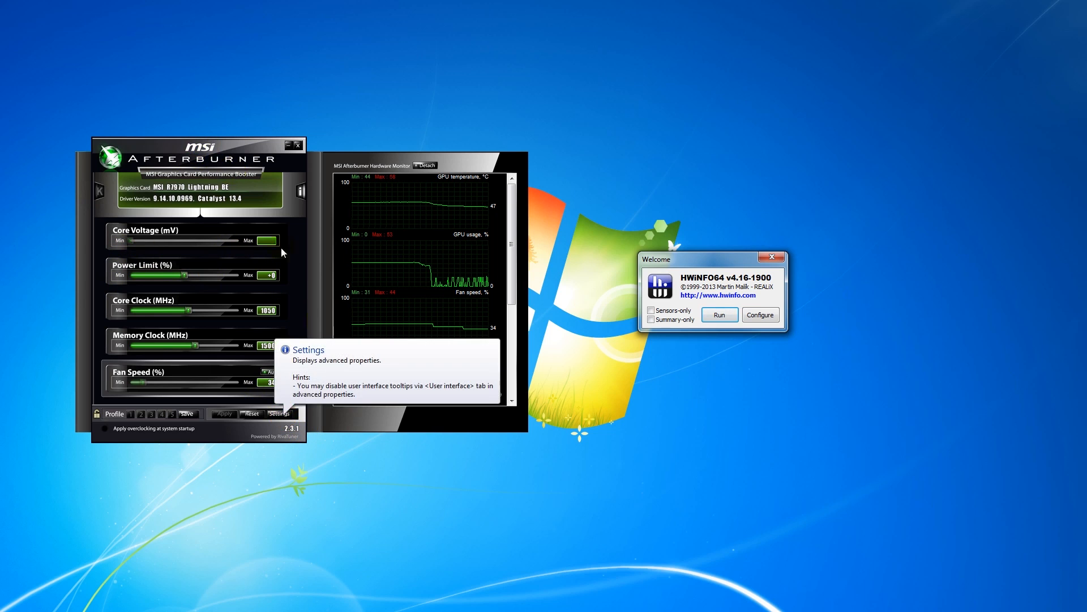
Bring up Afterburner's settings and its hardware Monitoring page.
{"action": "left_click", "coordinate": [279, 414]}
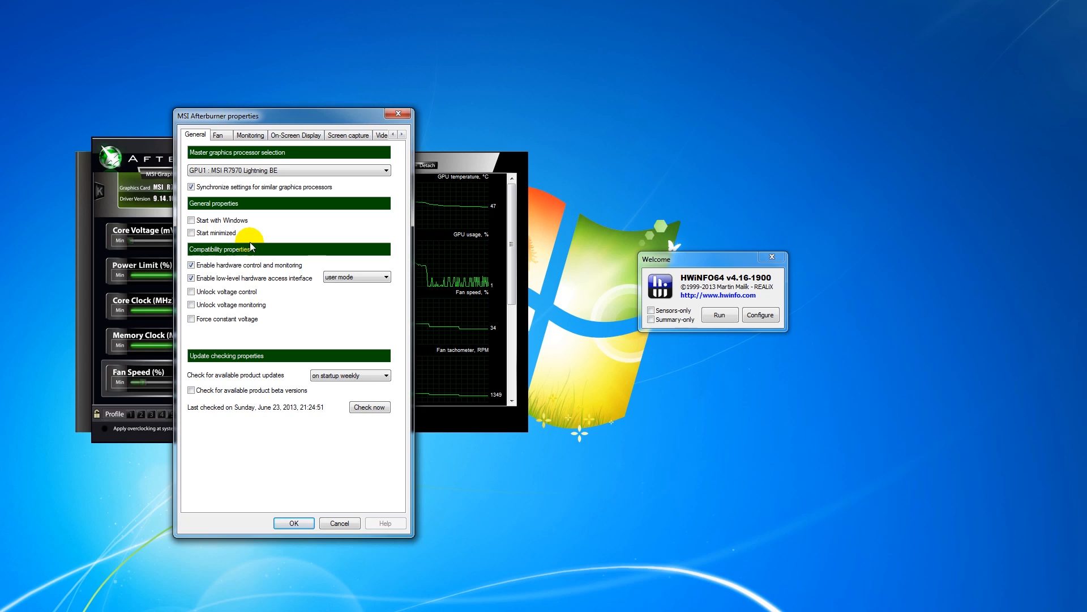
{"action": "left_click", "coordinate": [296, 135]}
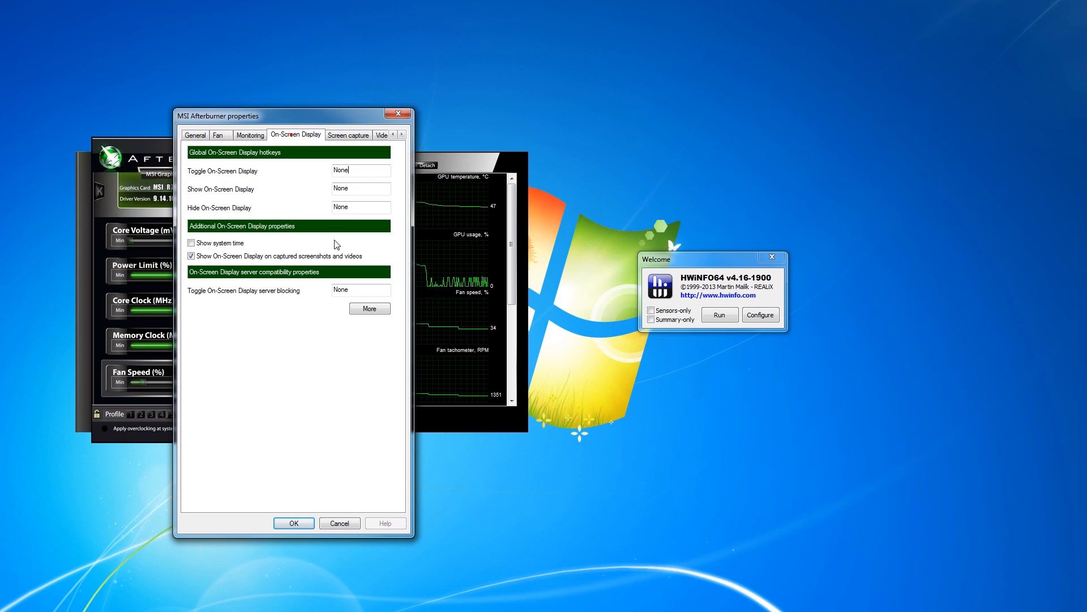
{"action": "left_click", "coordinate": [250, 134]}
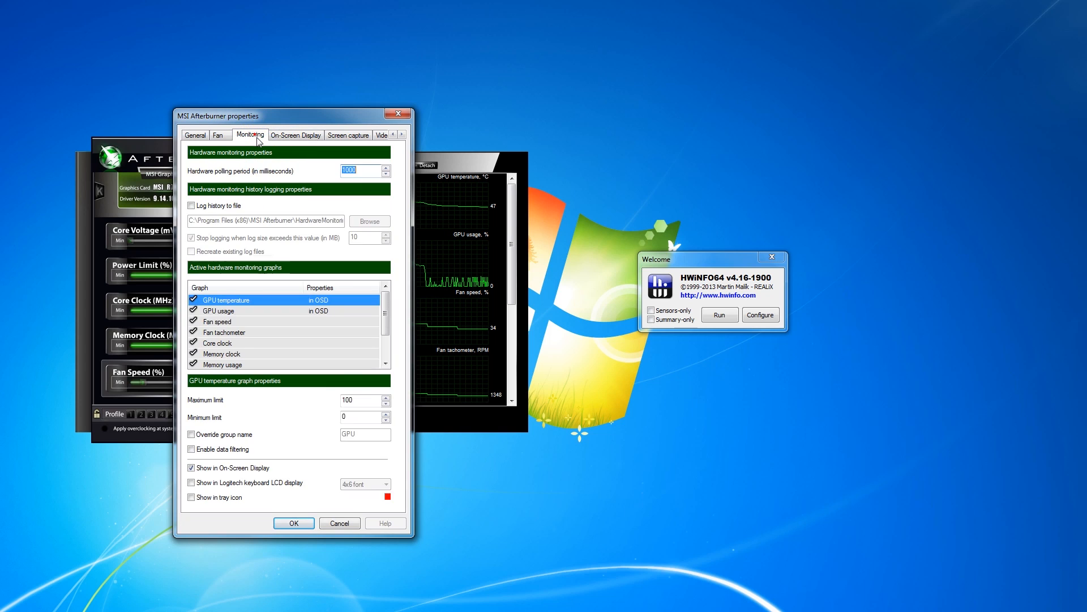
{"action": "mouse_move", "coordinate": [256, 204]}
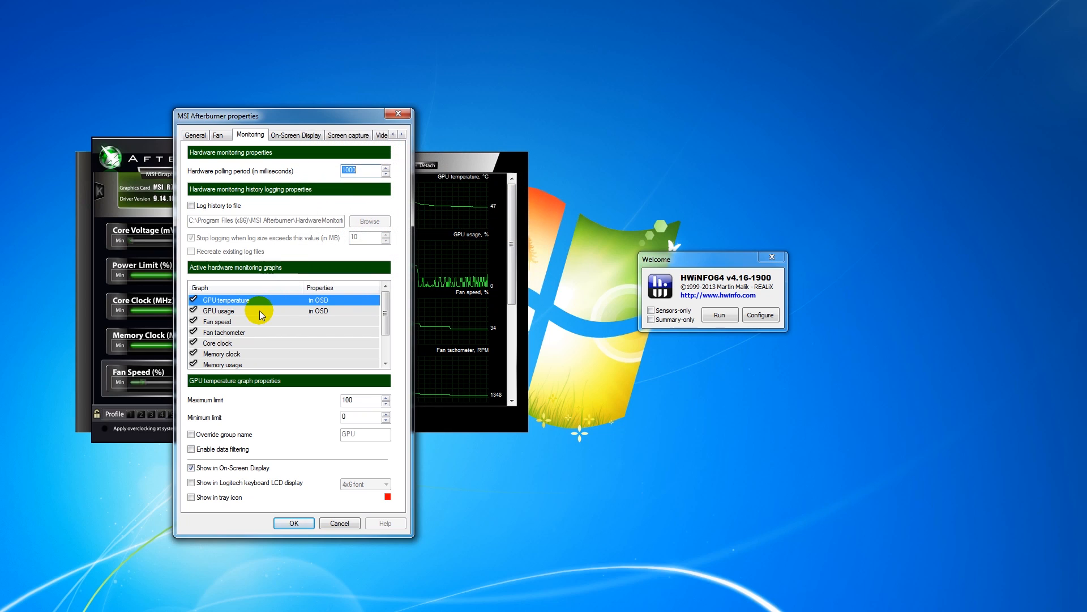
Send the GPU temperature and usage graphs to the on-screen display, then move to the OSD settings.
{"action": "left_click", "coordinate": [229, 310]}
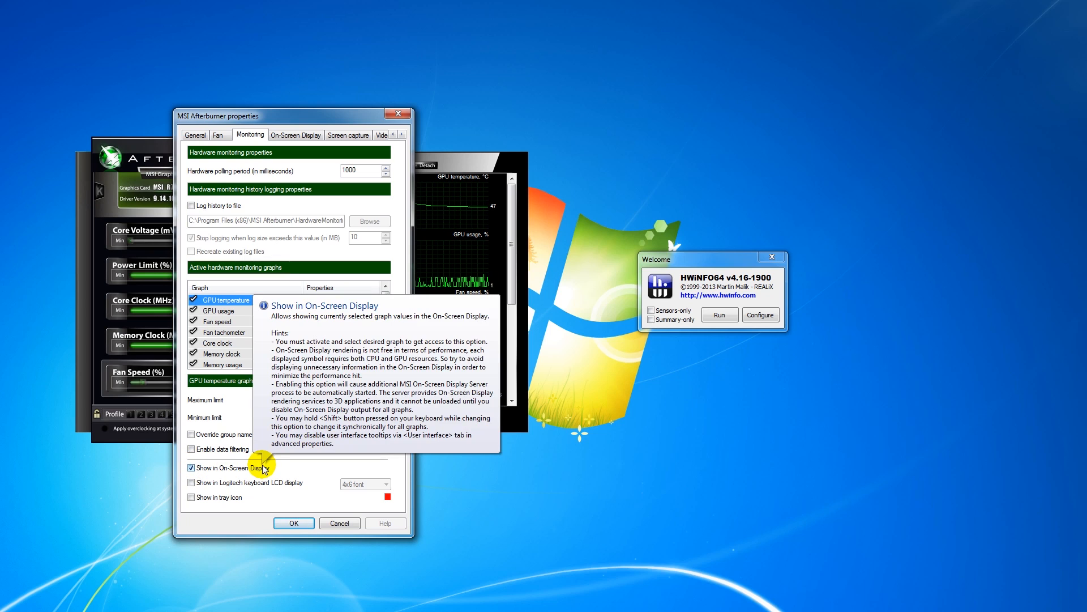
{"action": "left_click", "coordinate": [217, 310]}
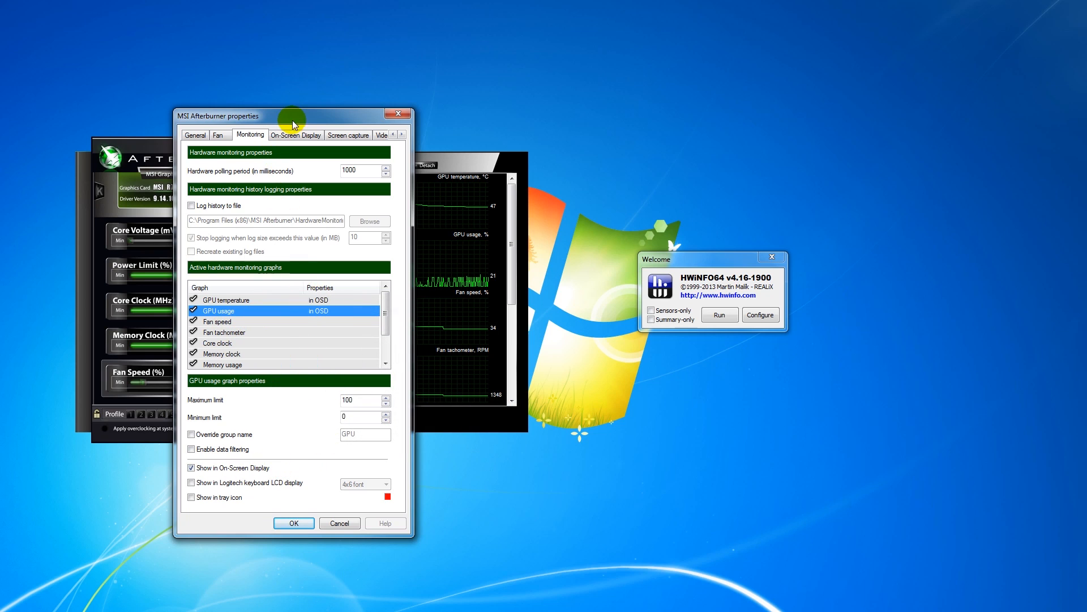
{"action": "left_click", "coordinate": [297, 134]}
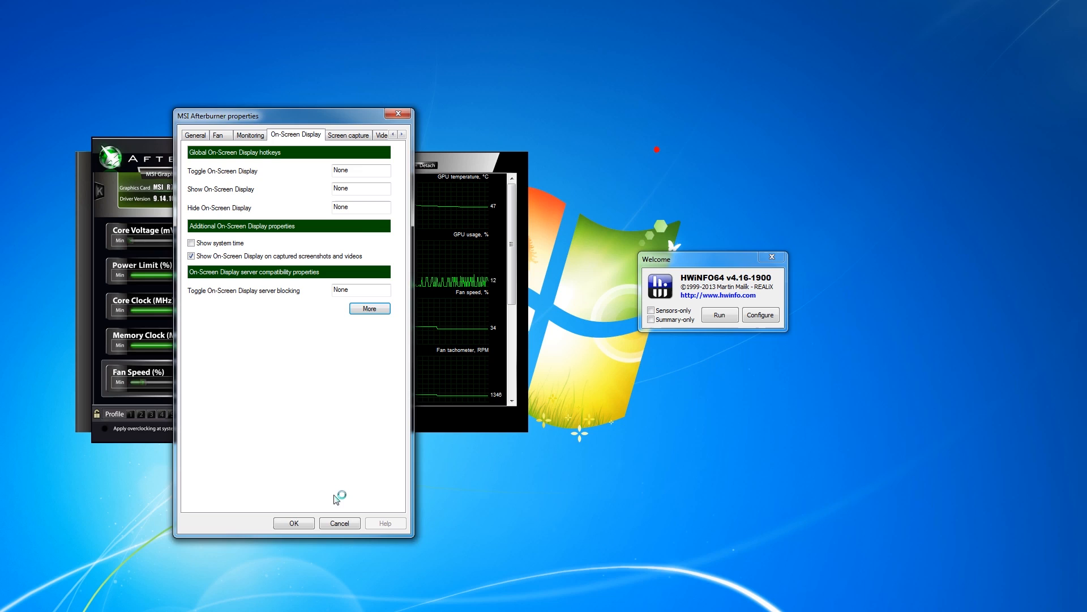
Run HWiNFO64 and centre its live Sensor Status window on screen.
{"action": "left_click", "coordinate": [294, 524]}
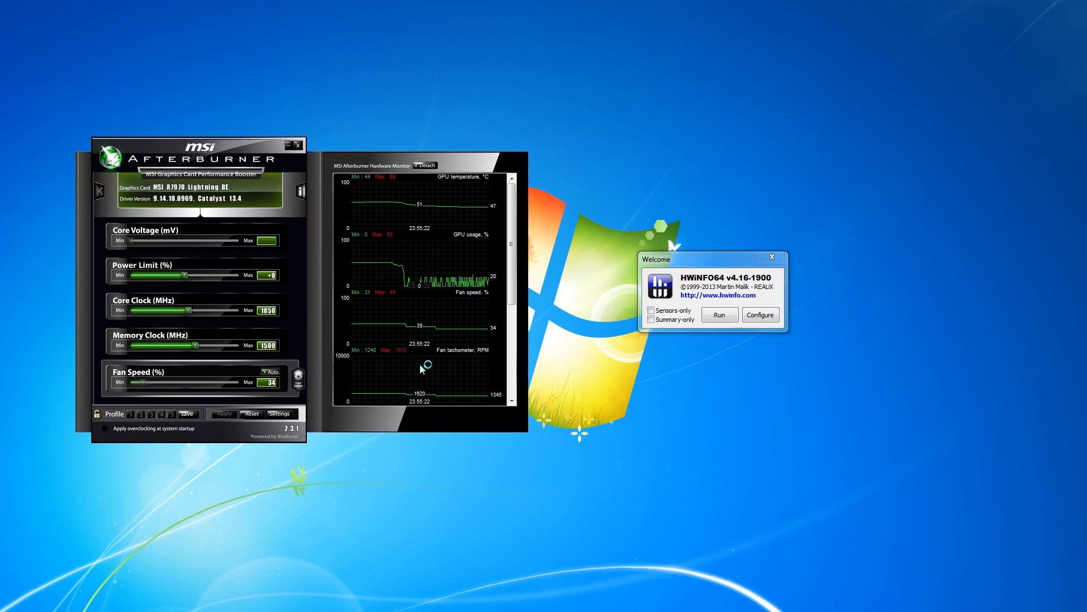
{"action": "mouse_move", "coordinate": [720, 364]}
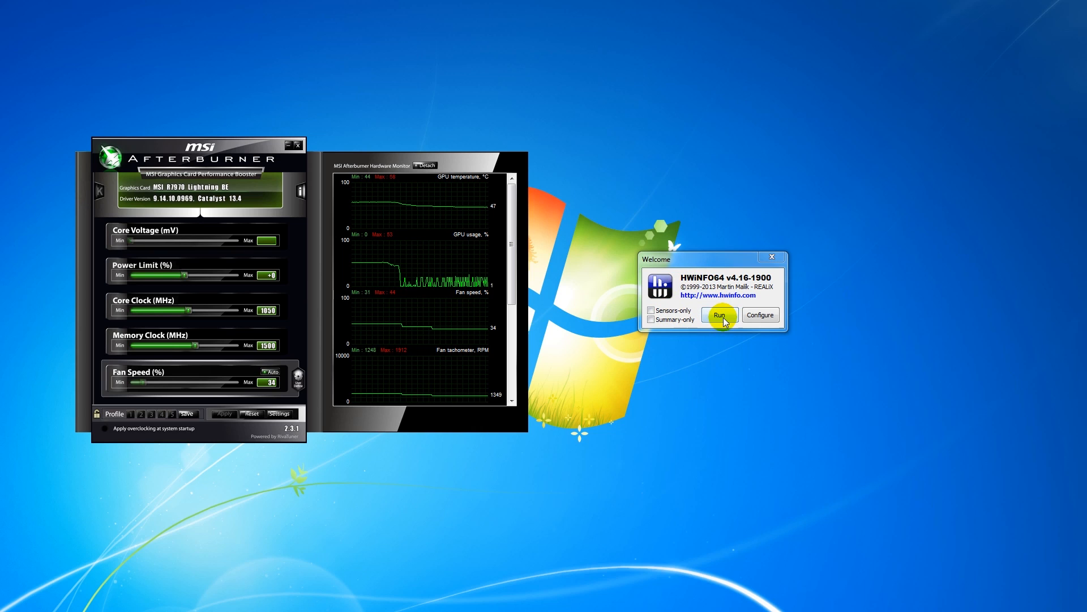
{"action": "left_click", "coordinate": [721, 315]}
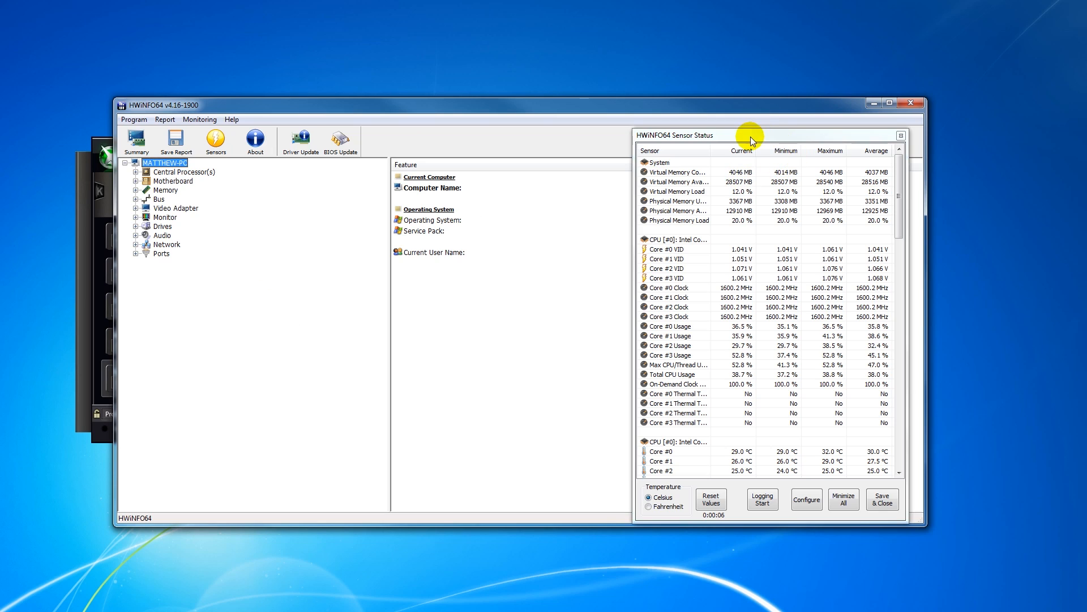
{"action": "left_click_drag", "start_coordinate": [749, 134], "coordinate": [552, 119]}
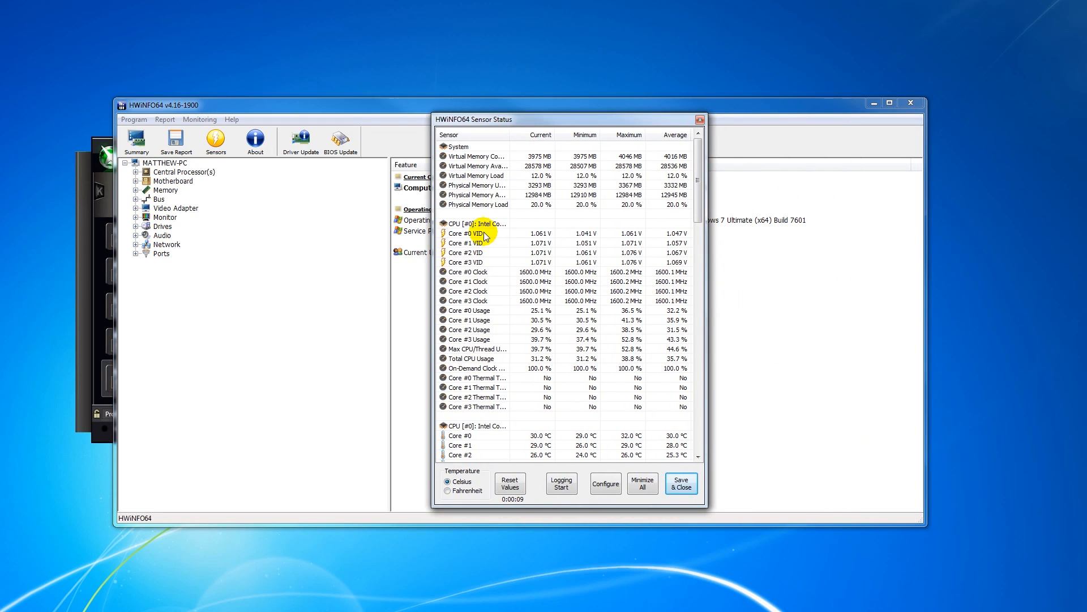
{"action": "mouse_move", "coordinate": [555, 361]}
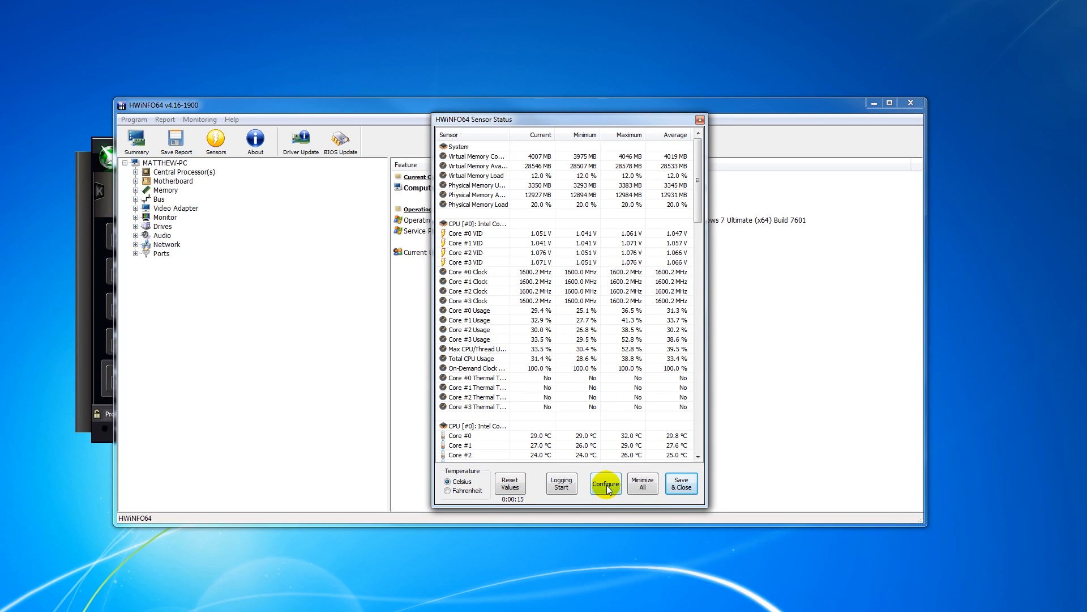
In sensor configuration, send Total CPU Usage to the RivaTuner OSD.
{"action": "left_click", "coordinate": [606, 483]}
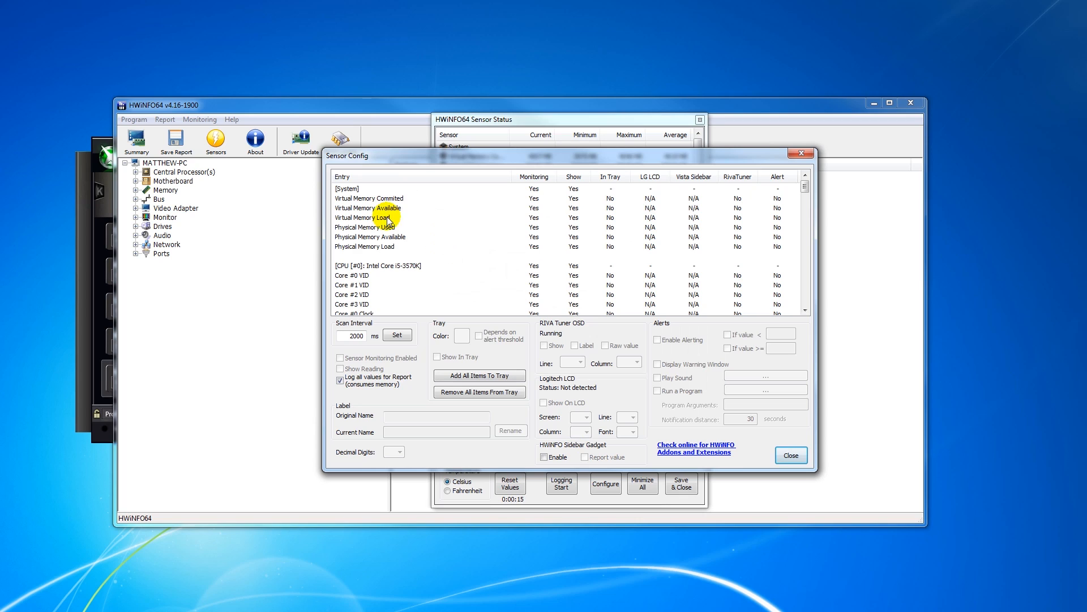
{"action": "left_click", "coordinate": [368, 188]}
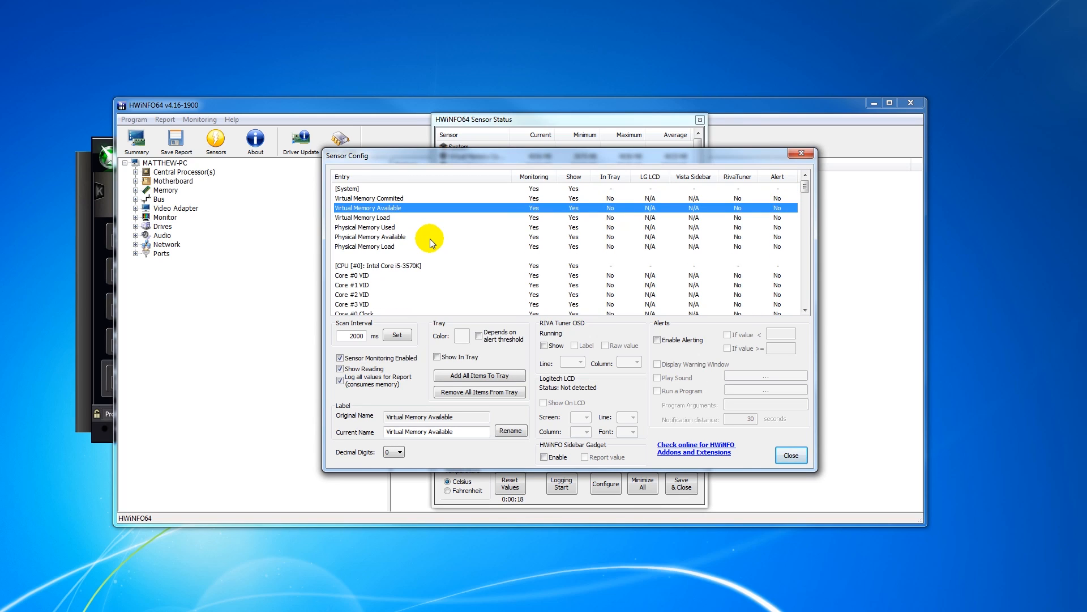
{"action": "scroll", "scroll_direction": "down", "scroll_amount": 3}
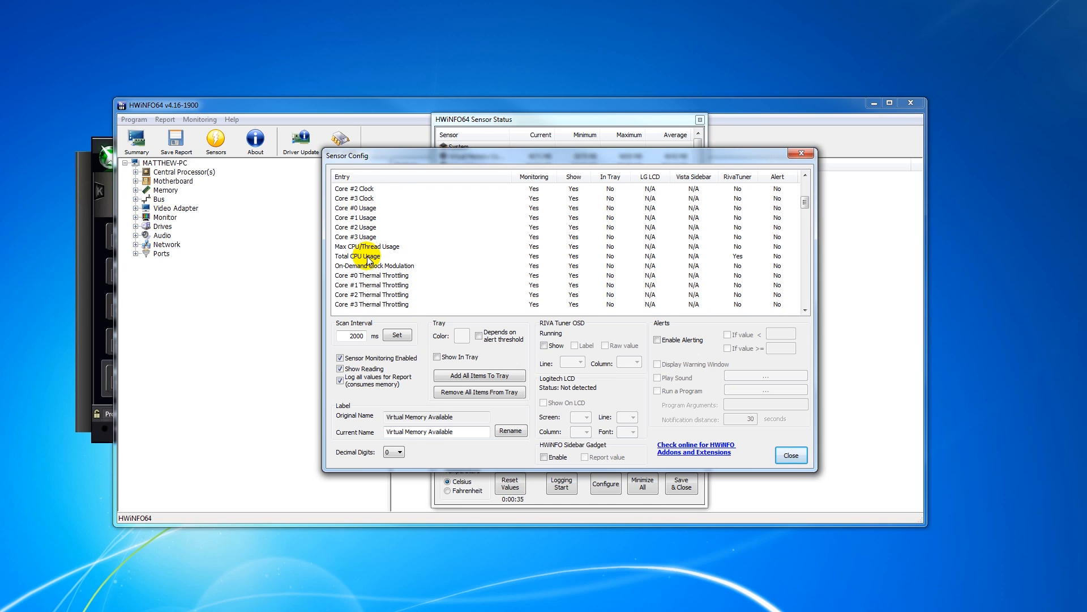
{"action": "left_click", "coordinate": [367, 256]}
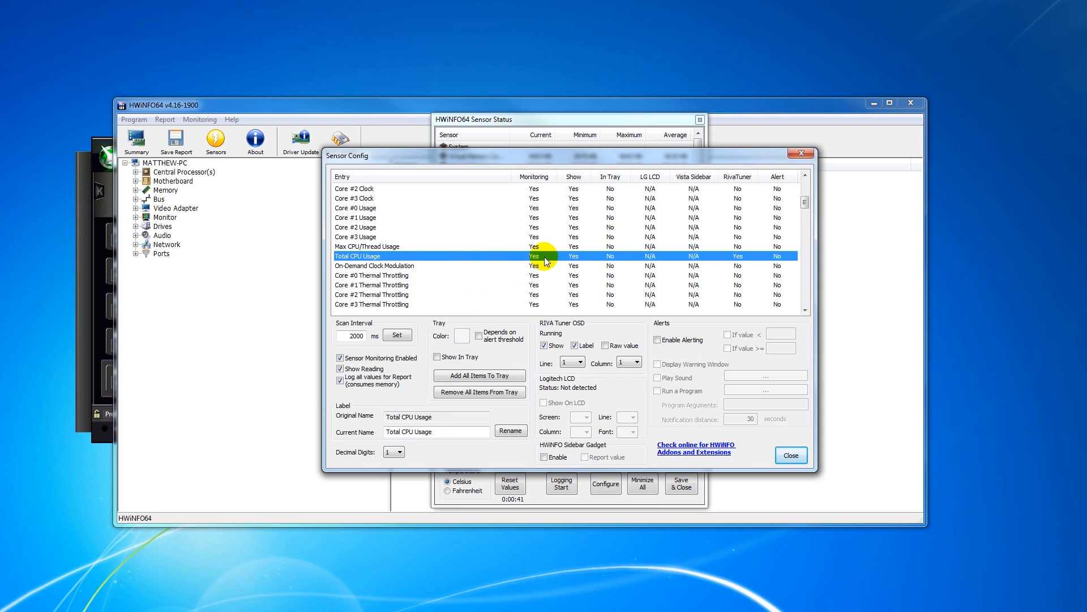
{"action": "mouse_move", "coordinate": [554, 267]}
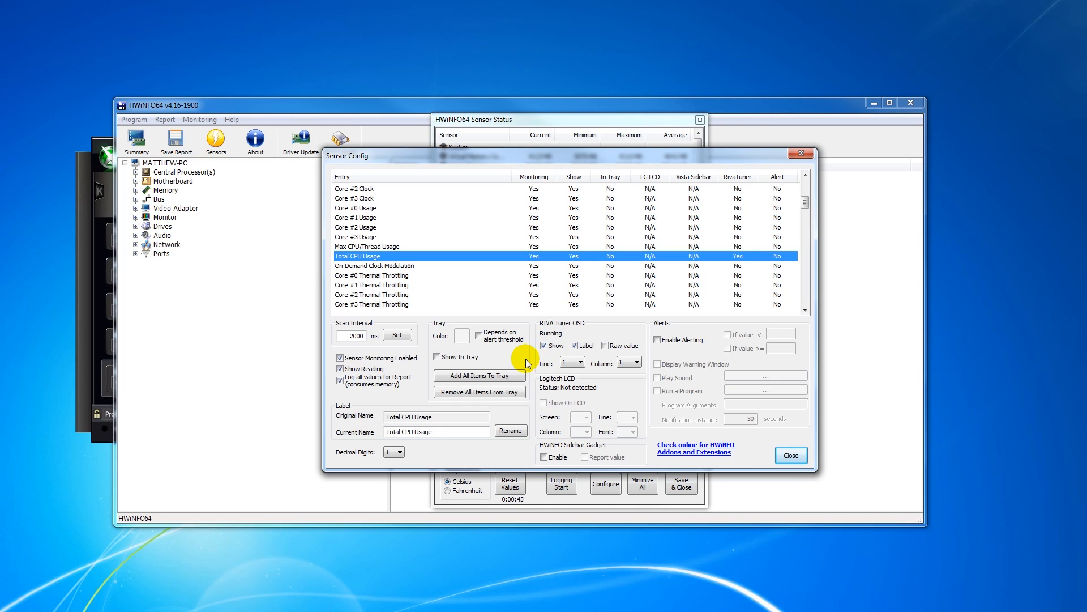
{"action": "left_click", "coordinate": [543, 344]}
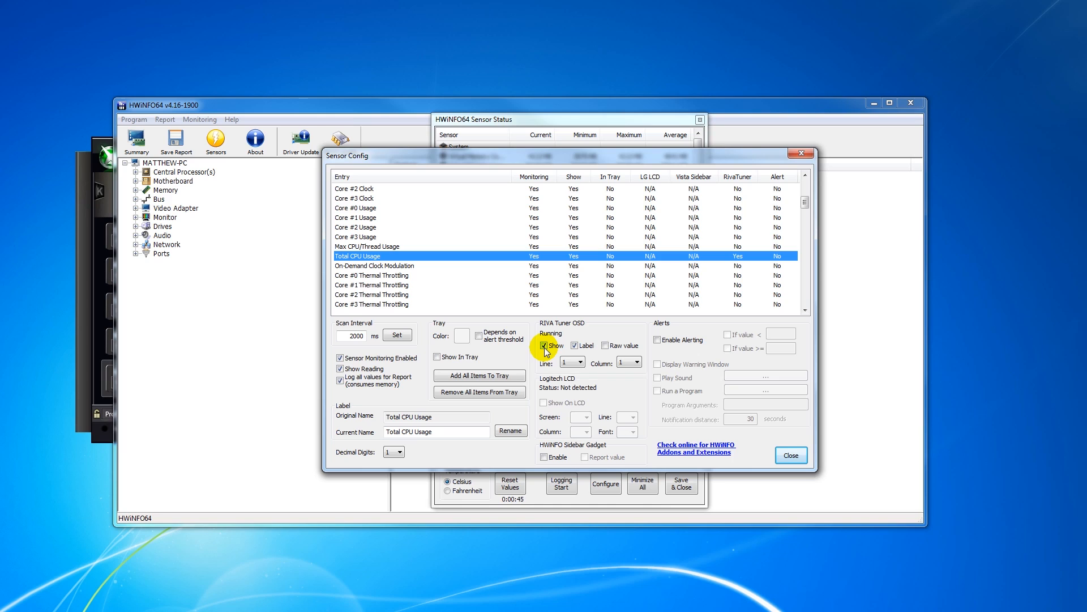
{"action": "left_click", "coordinate": [544, 345]}
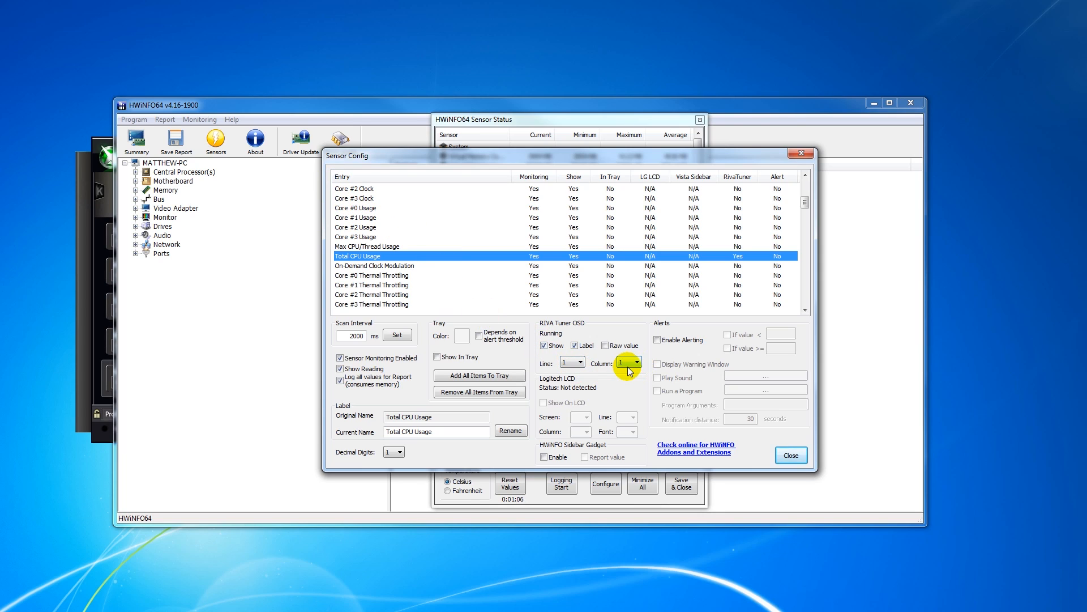
{"action": "mouse_move", "coordinate": [637, 367]}
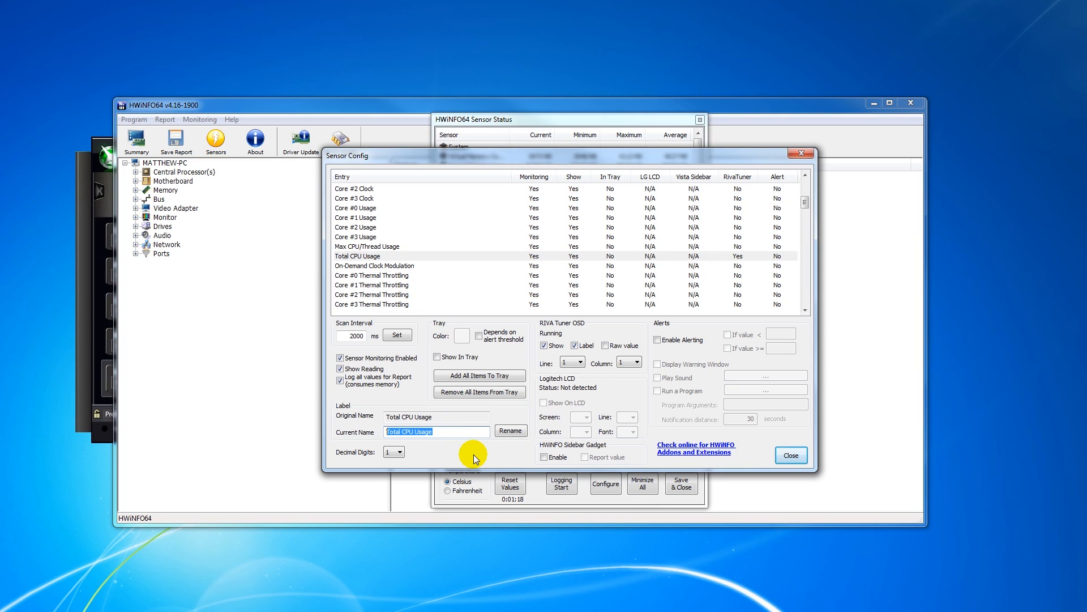
Rename the Total CPU Usage sensor to 'CPU-U'.
{"action": "type", "text": "CPU-U"}
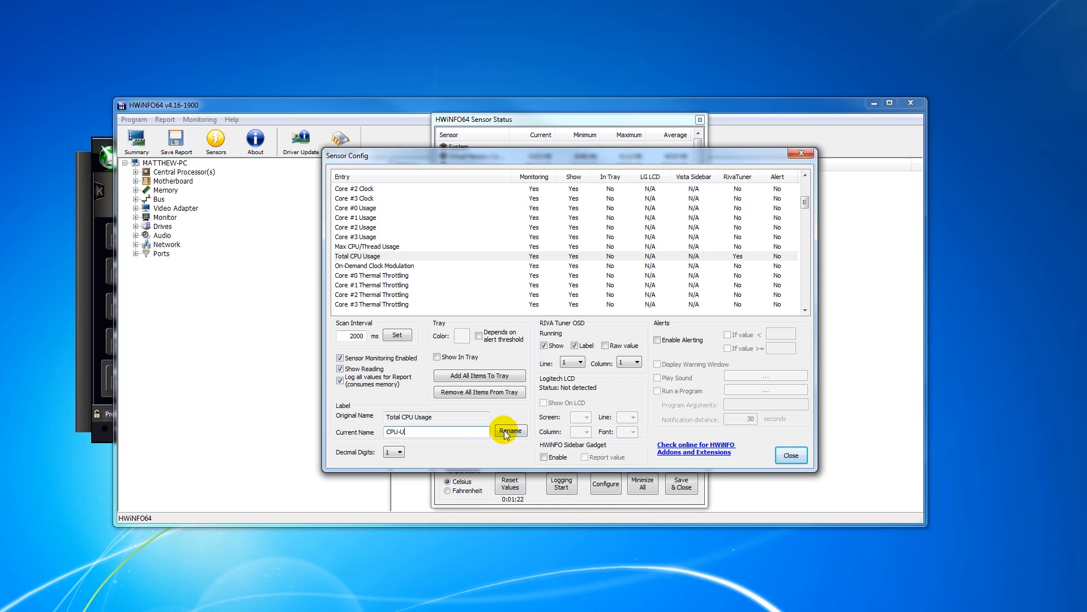
{"action": "left_click", "coordinate": [511, 430]}
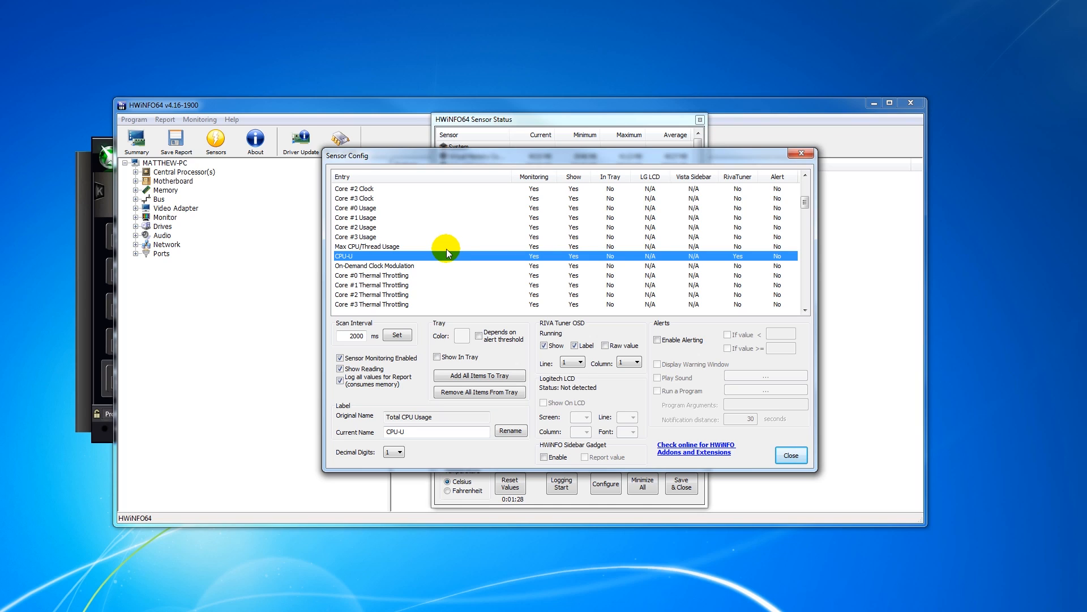
Send the Nuvoton CPU sensor to the RivaTuner OSD at line 1, column 2.
{"action": "scroll", "scroll_direction": "down", "scroll_amount": 3}
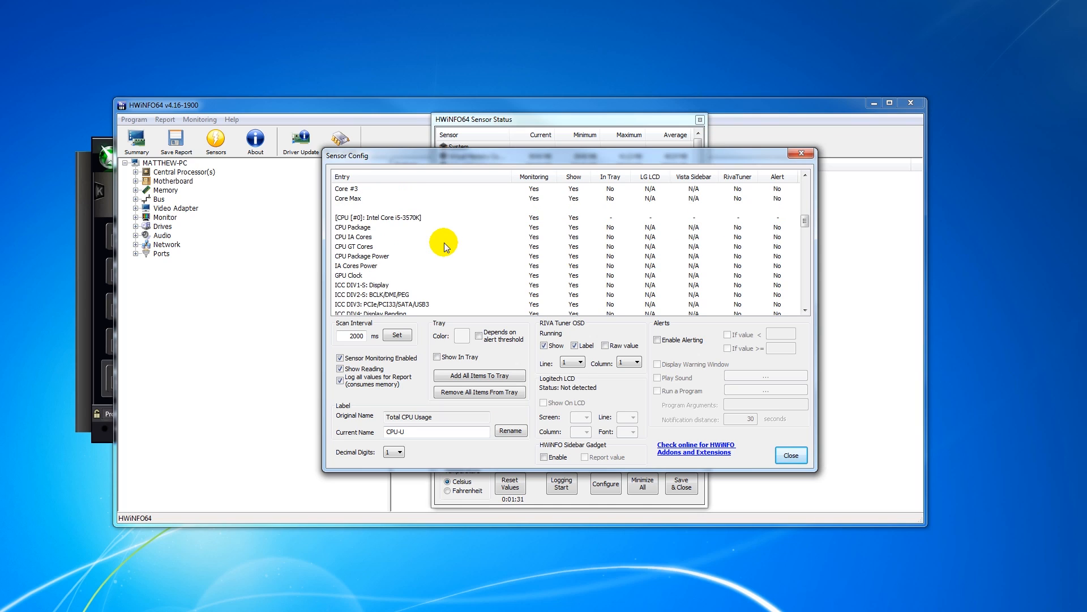
{"action": "scroll", "scroll_direction": "down", "scroll_amount": 3}
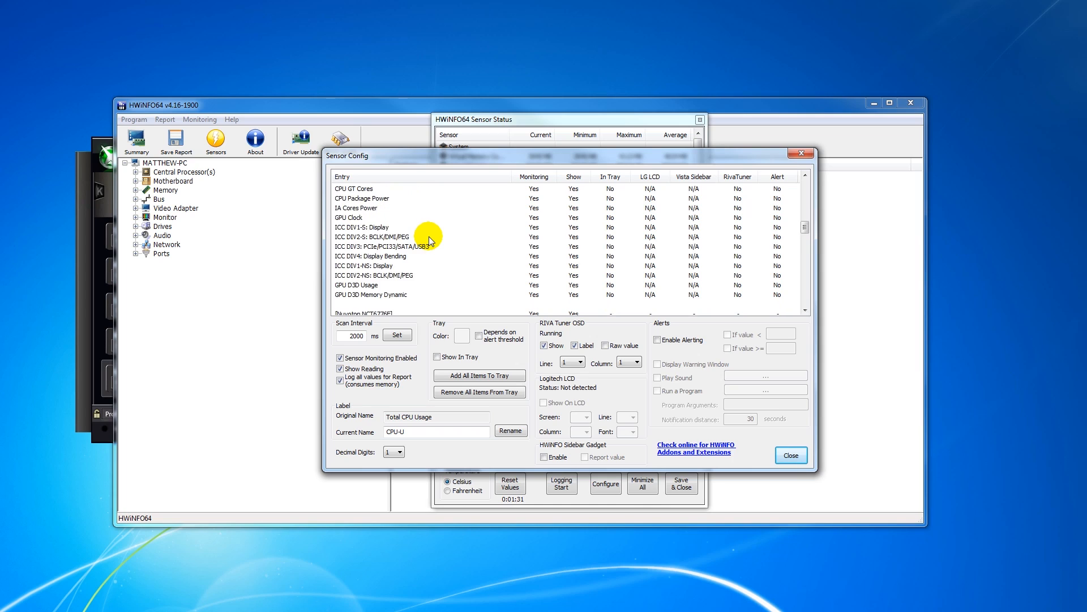
{"action": "scroll", "scroll_direction": "down", "scroll_amount": 3}
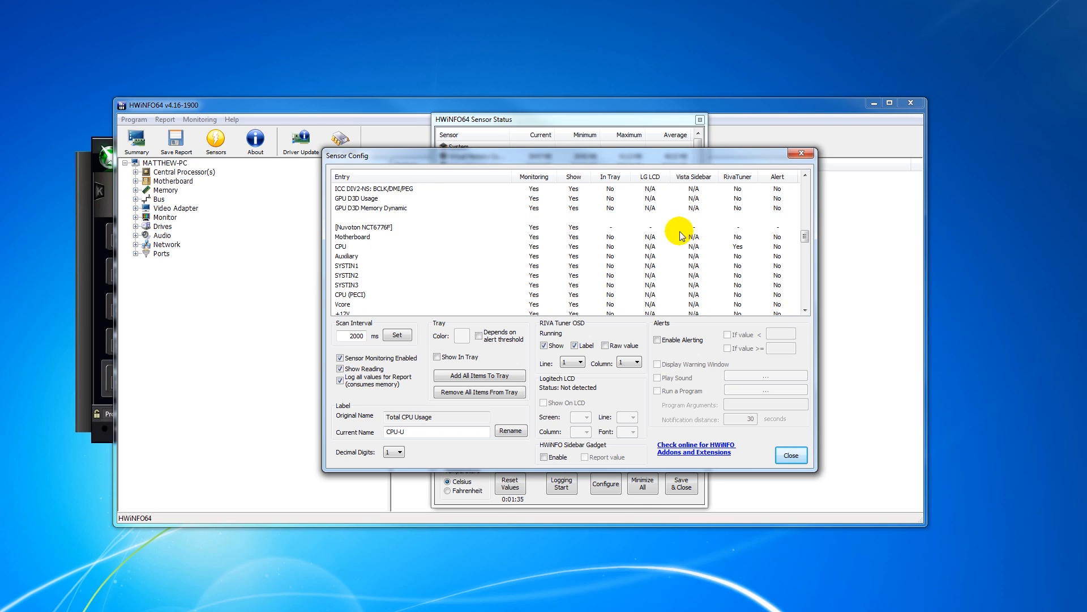
{"action": "left_click", "coordinate": [340, 247]}
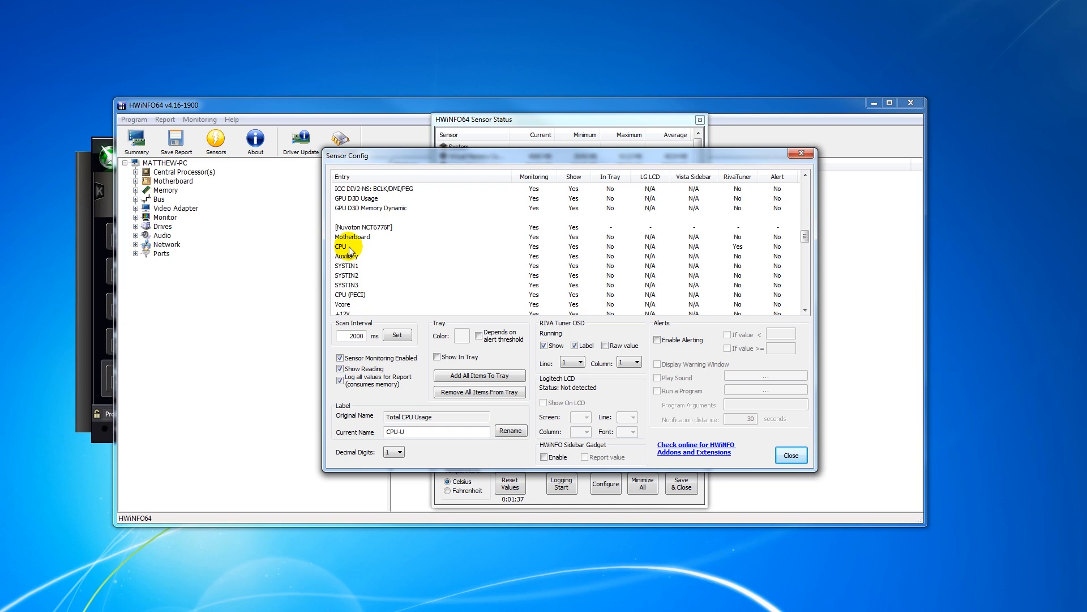
{"action": "left_click", "coordinate": [341, 247]}
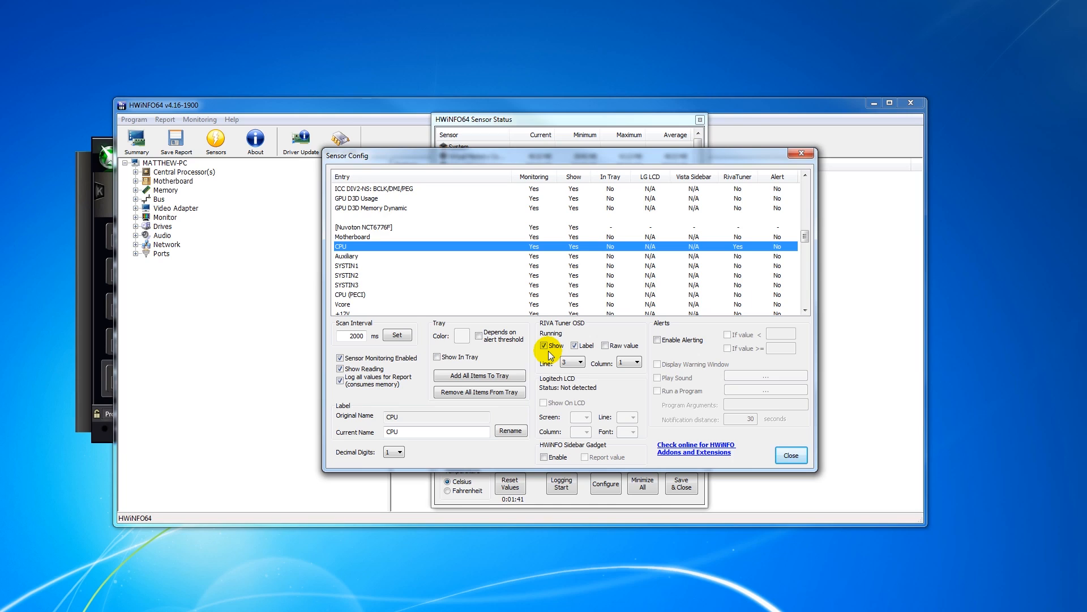
{"action": "left_click", "coordinate": [573, 346]}
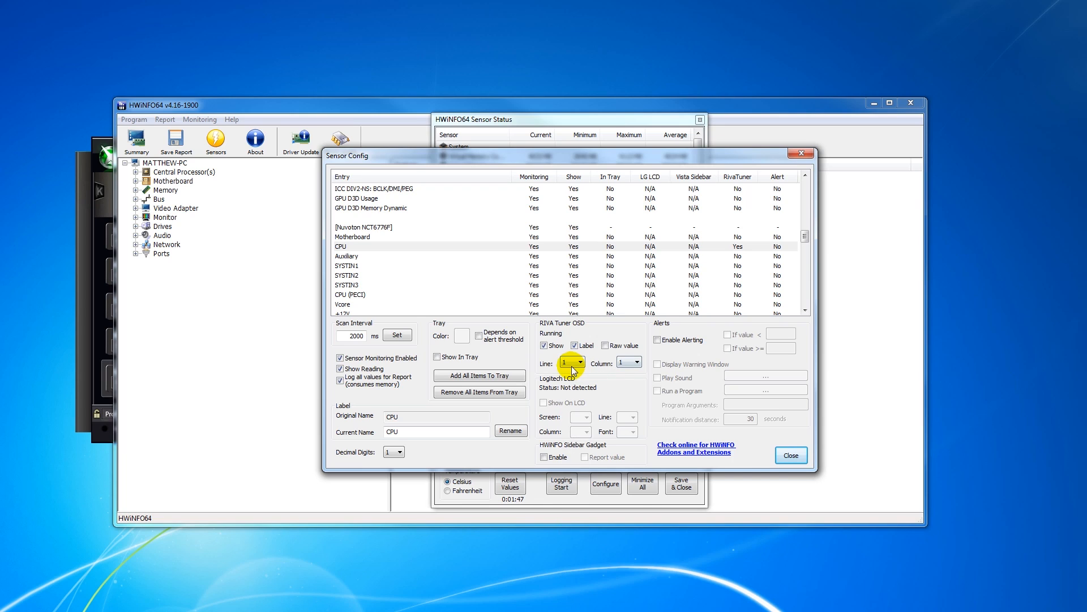
{"action": "mouse_move", "coordinate": [577, 374]}
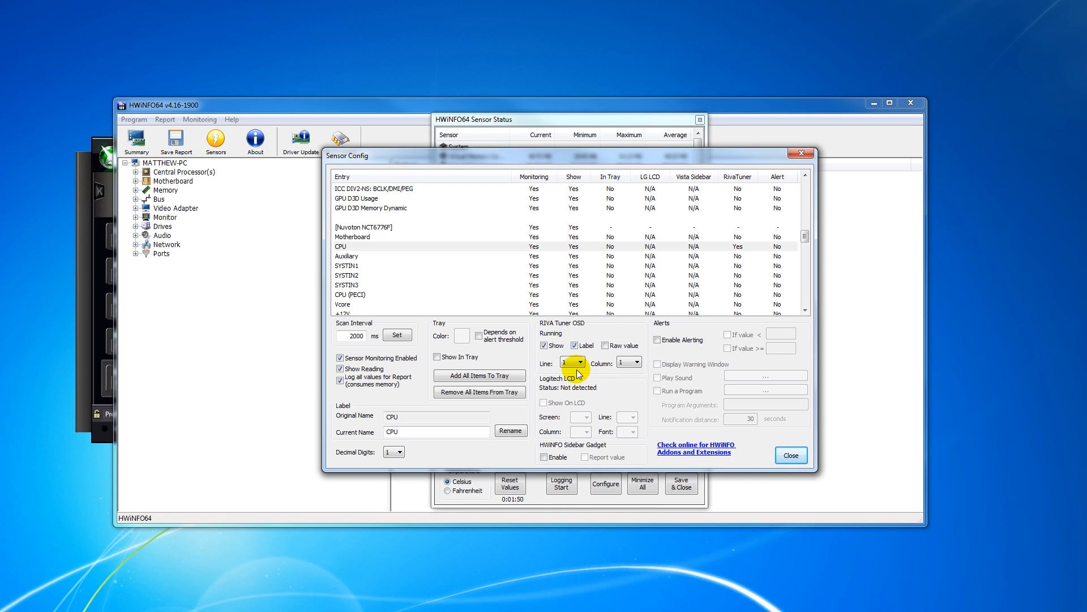
{"action": "left_click", "coordinate": [628, 362]}
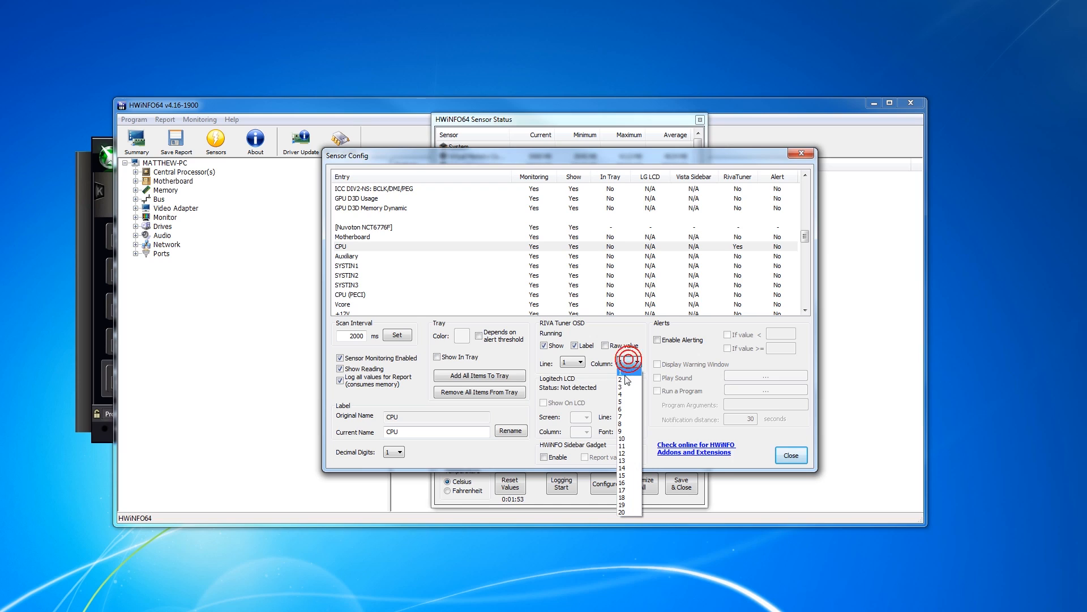
{"action": "left_click", "coordinate": [621, 378]}
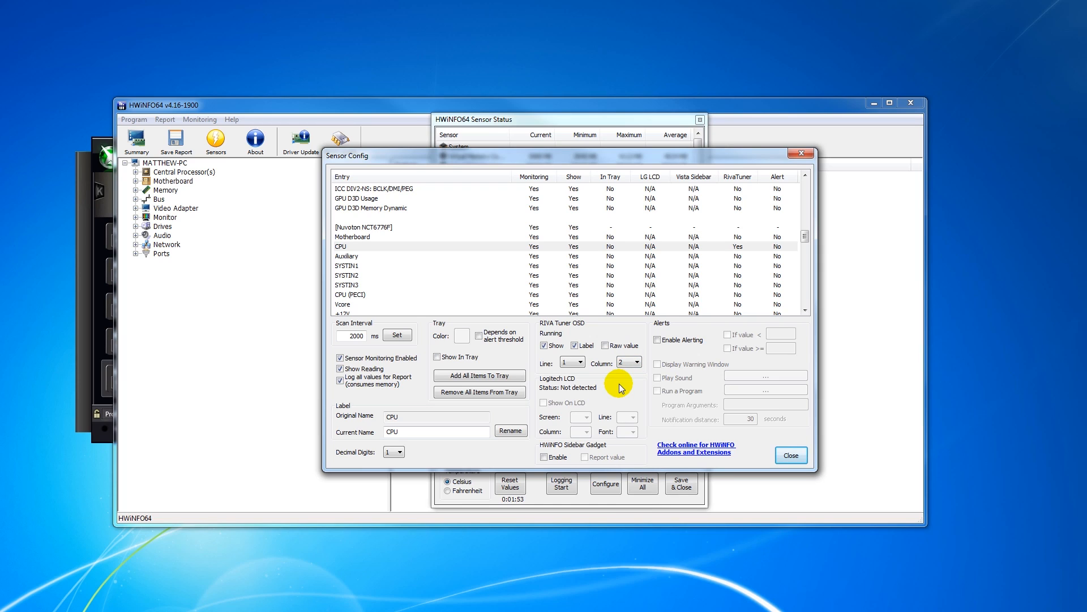